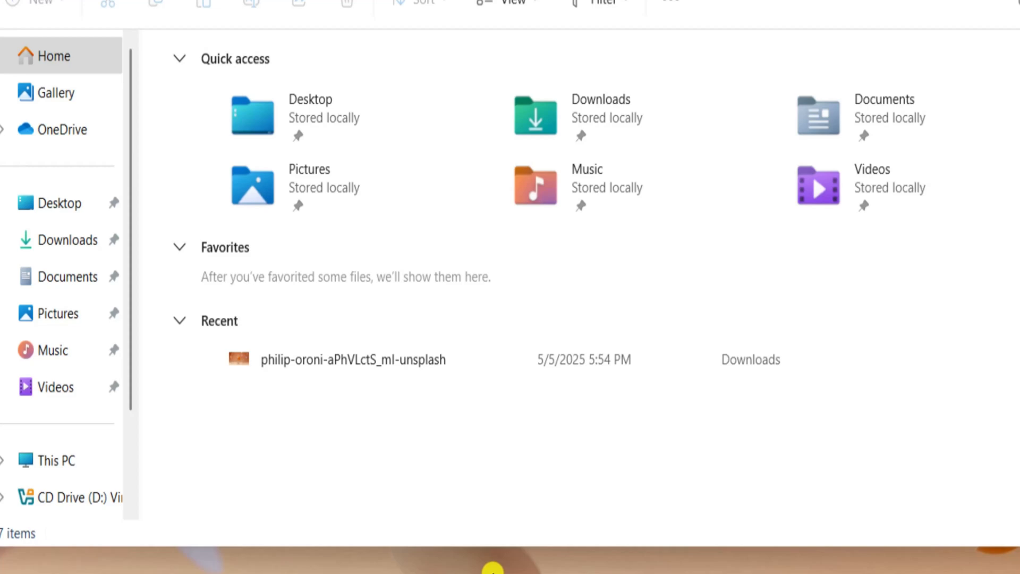
# - Close the File Explorer window, returning to the desktop
pyautogui.click(58, 474)
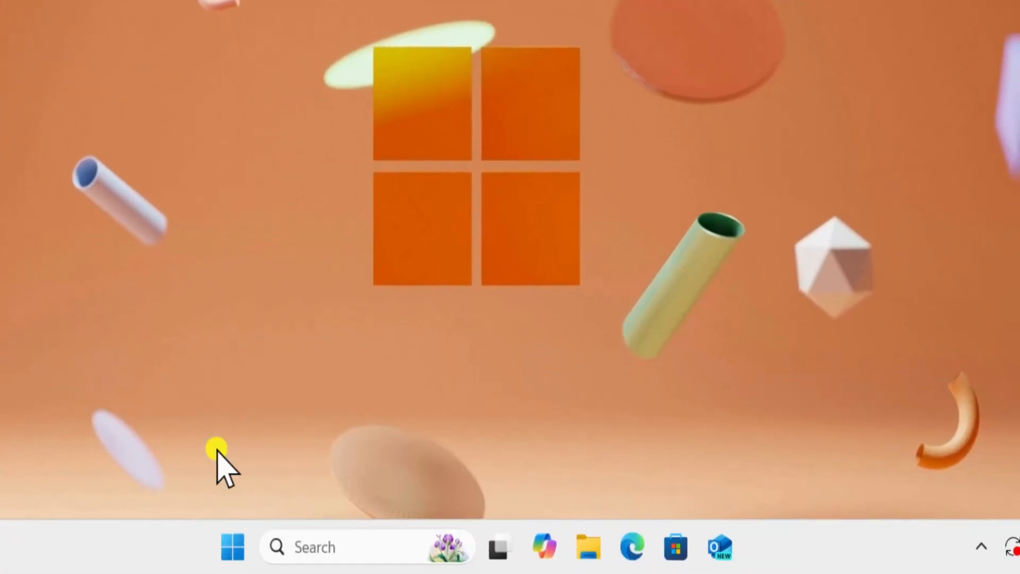
# - Find the Ethernet connection's IPv4 address 192.168.1.104 in Settings > Network & internet
pyautogui.click(233, 546)
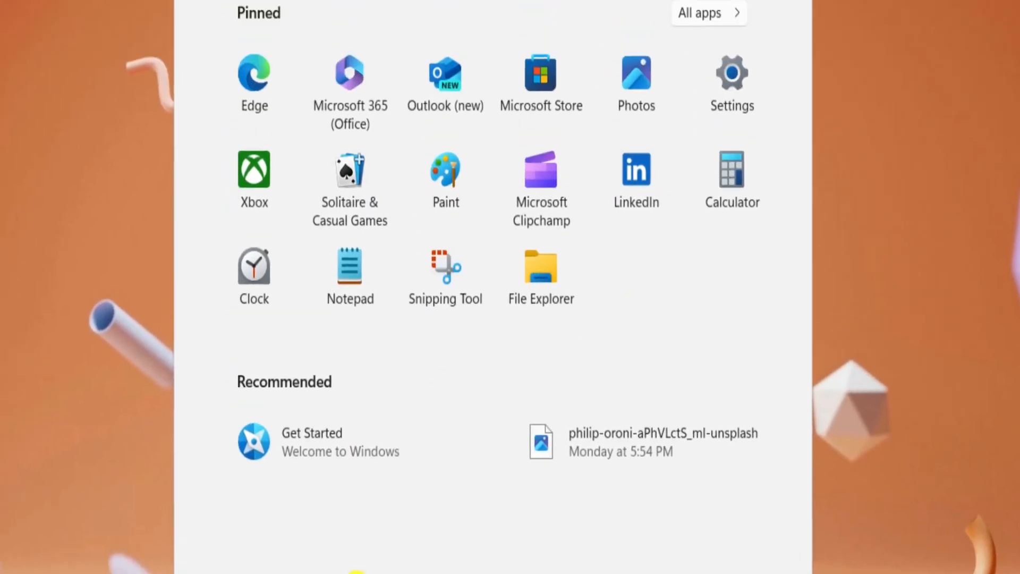
pyautogui.click(732, 72)
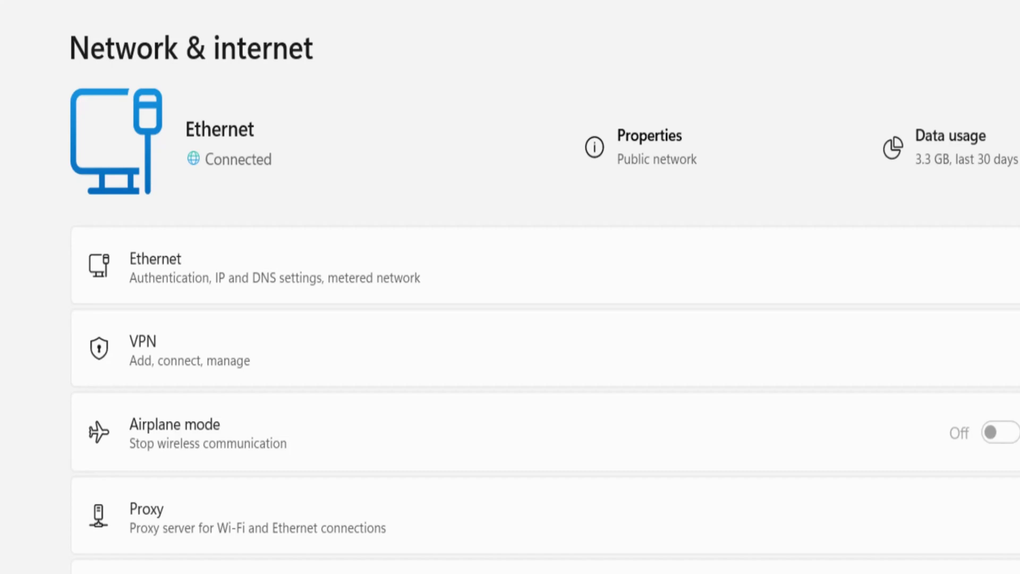
pyautogui.click(156, 267)
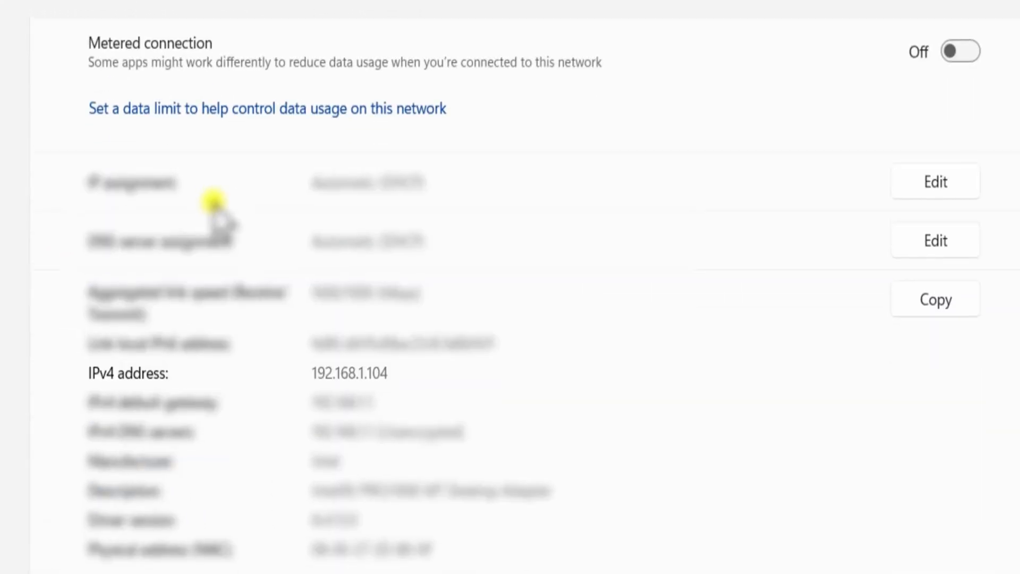
pyautogui.scroll(-3)
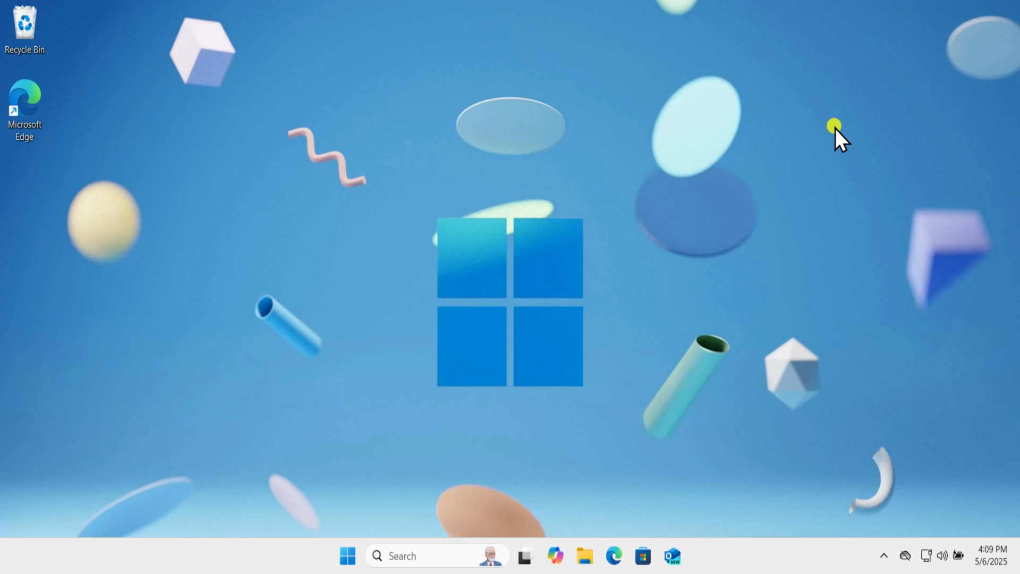
pyautogui.click(403, 556)
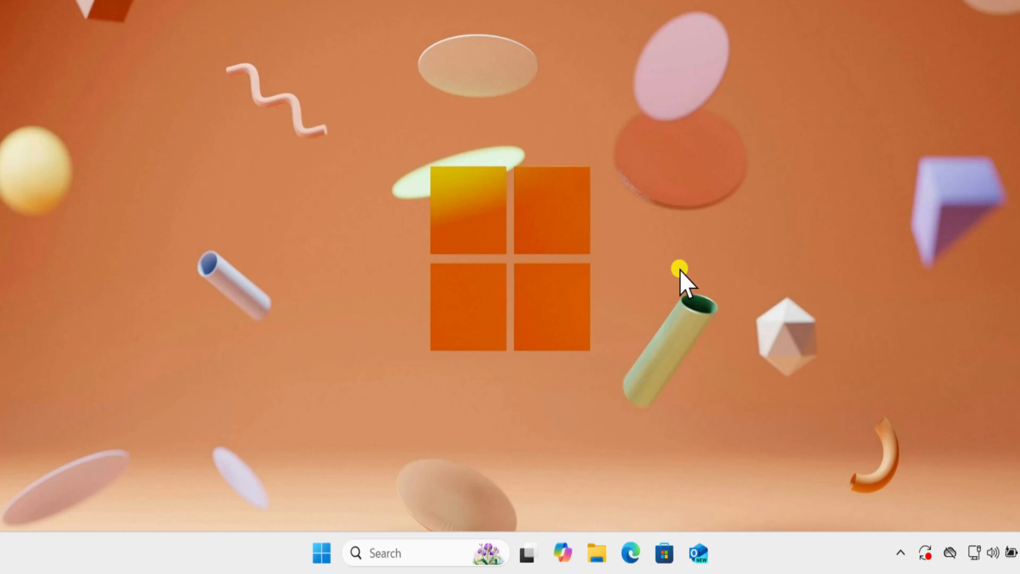
# - Reach Windows Defender Firewall's allowed apps list via Control Panel > System and Security
pyautogui.rightClick(321, 552)
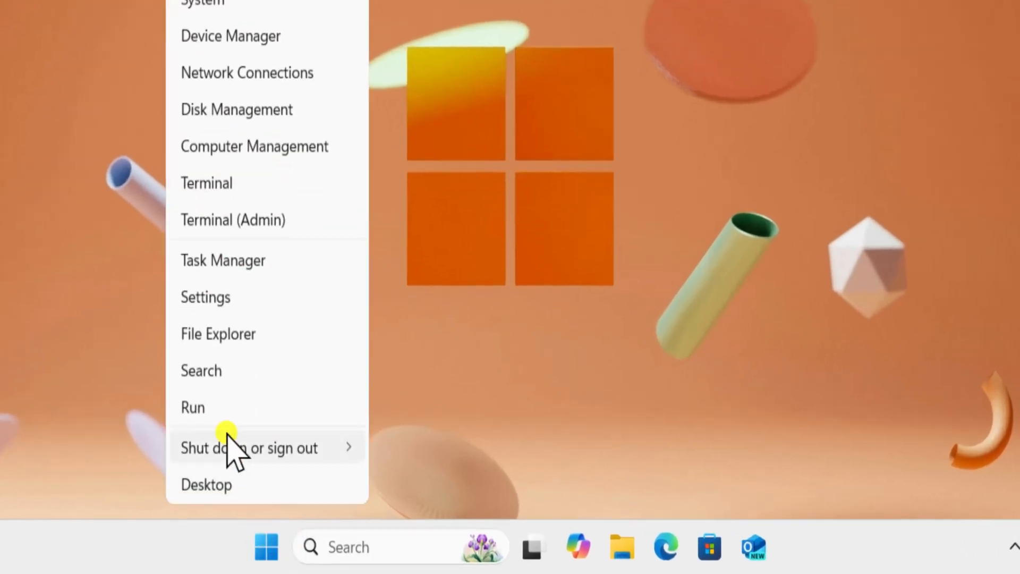
pyautogui.click(193, 407)
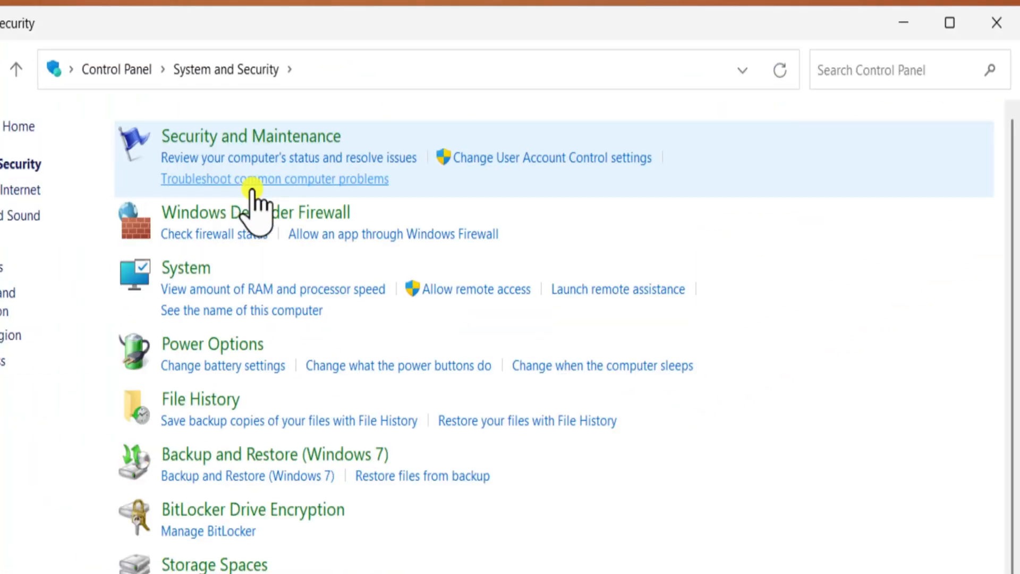
pyautogui.click(256, 213)
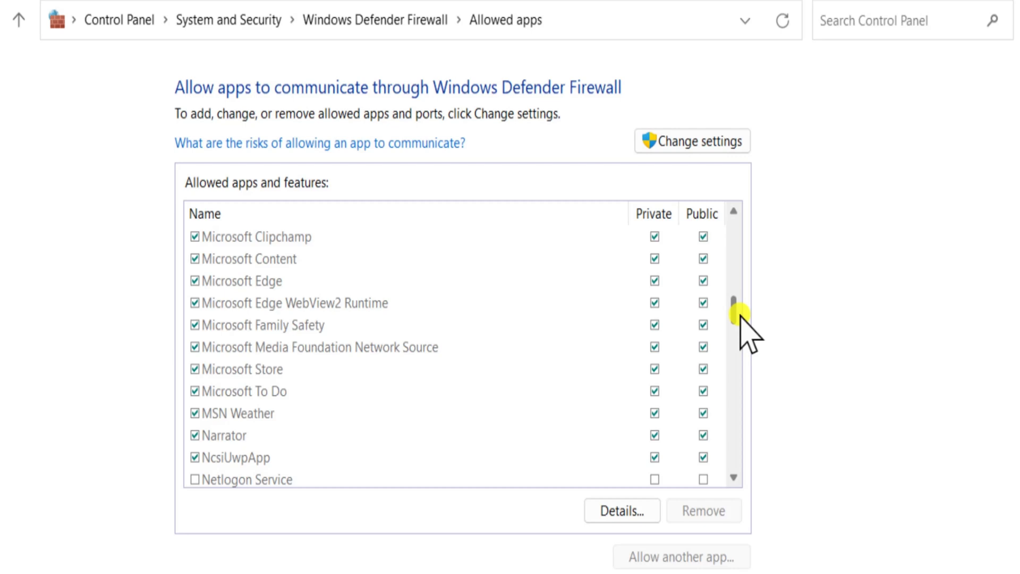
# - Confirm Remote Desktop is ticked for Private and Public networks, then close the firewall window
pyautogui.scroll(-3)
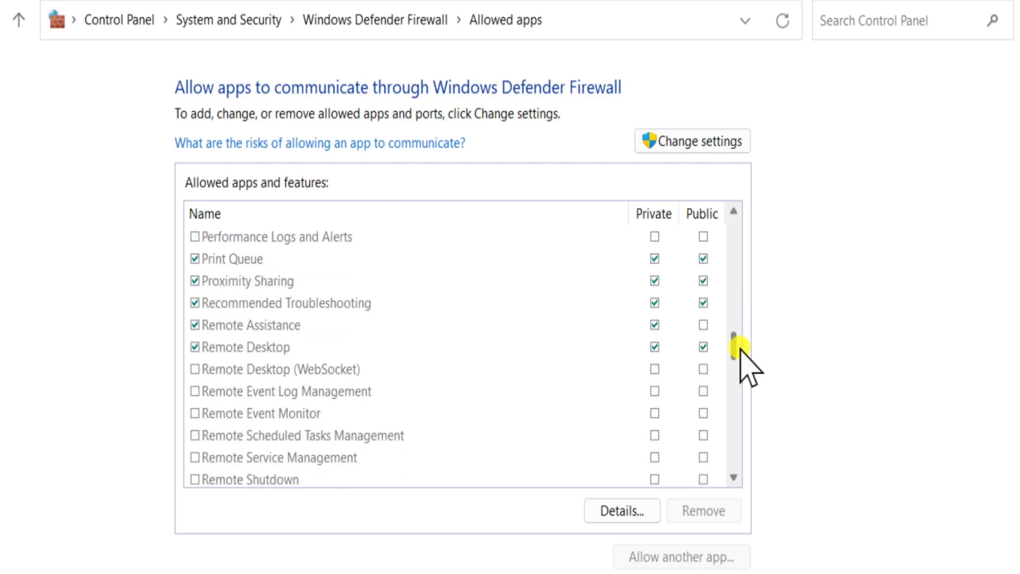
pyautogui.scroll(-3)
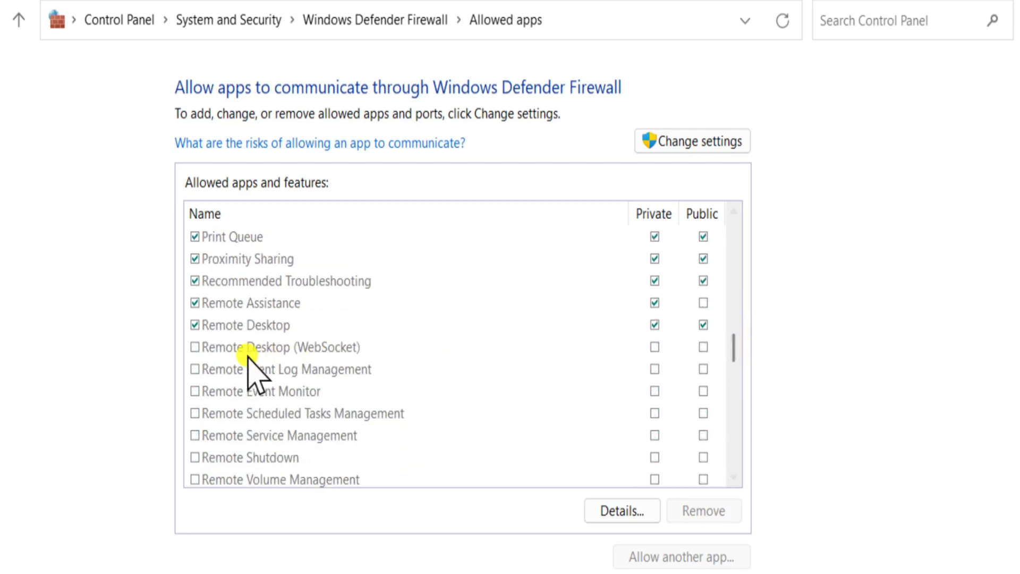
pyautogui.click(274, 346)
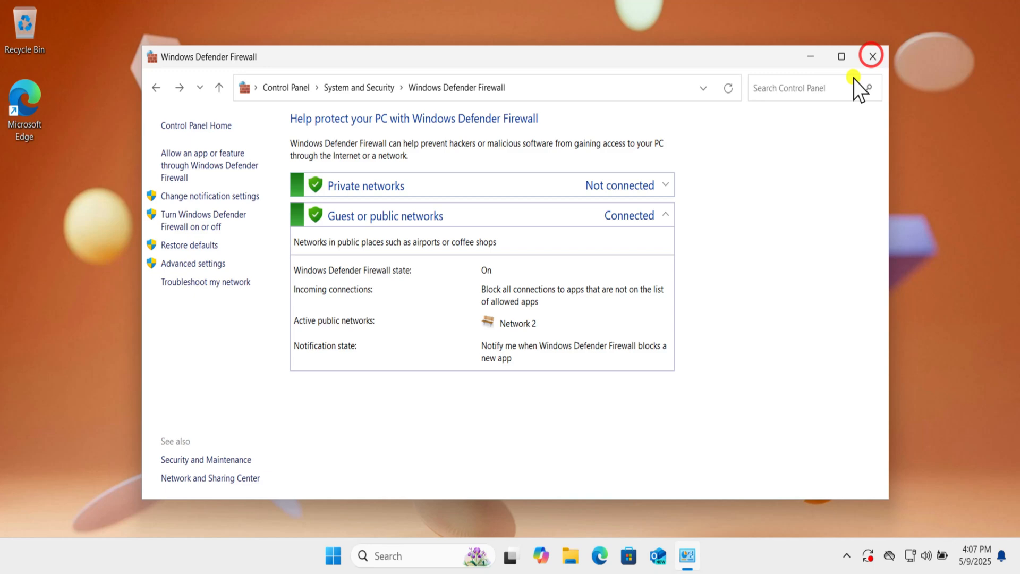
pyautogui.click(872, 56)
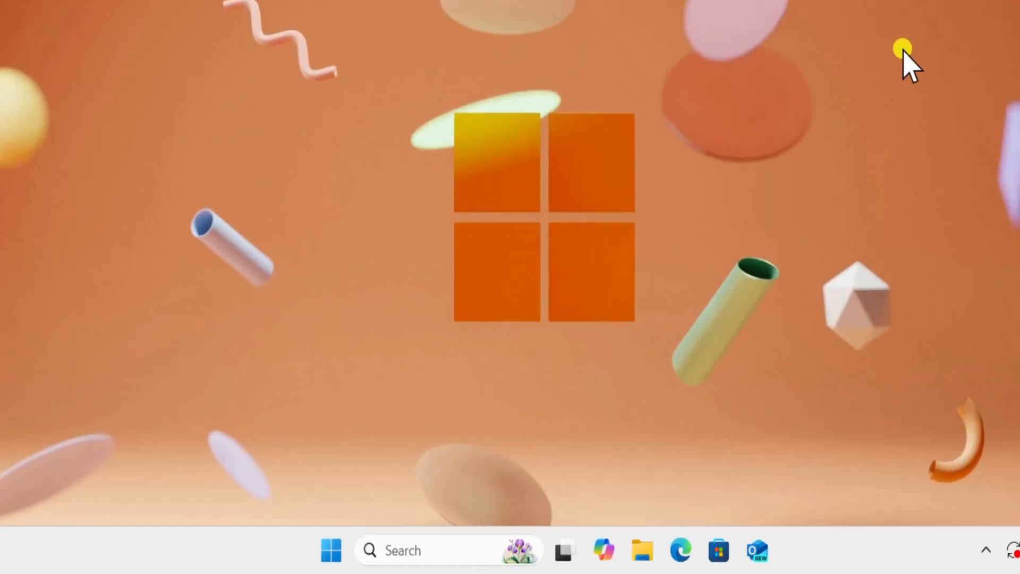
# - Search the taskbar and open the Services console from the best match
pyautogui.write('settings')
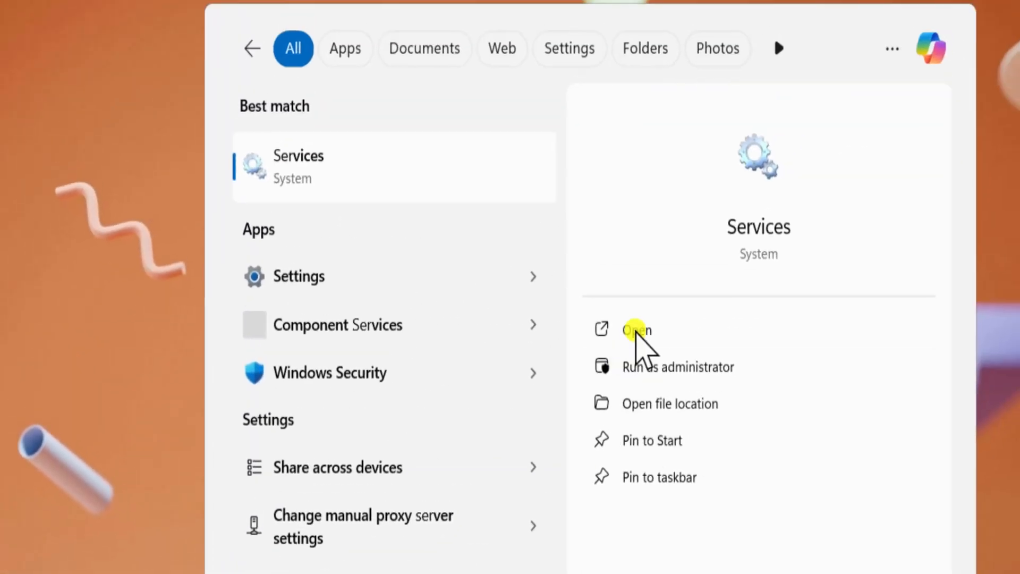
pyautogui.click(636, 330)
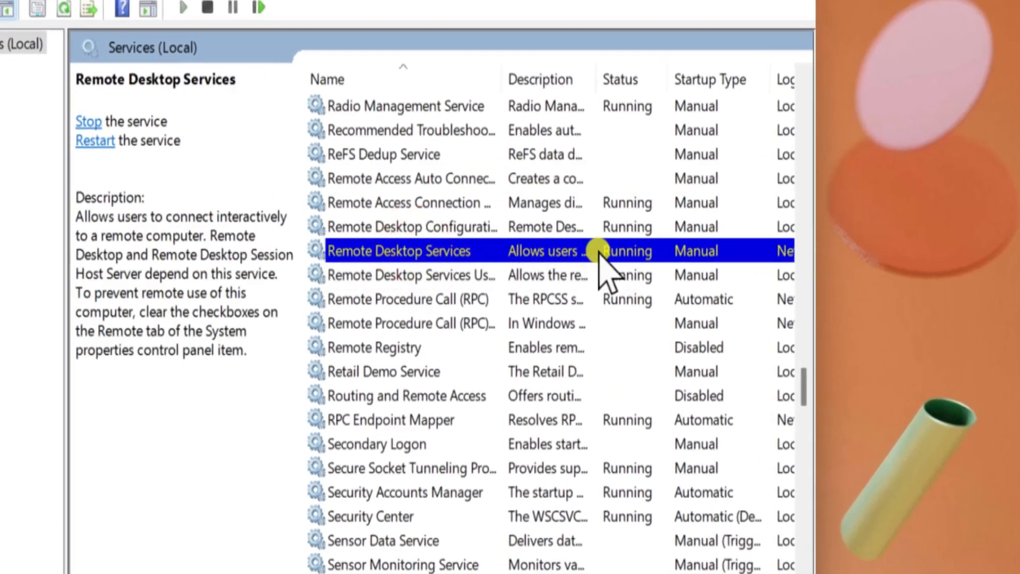
# - Set Remote Desktop Services startup type to Automatic in its Properties and confirm with OK
pyautogui.rightClick(401, 251)
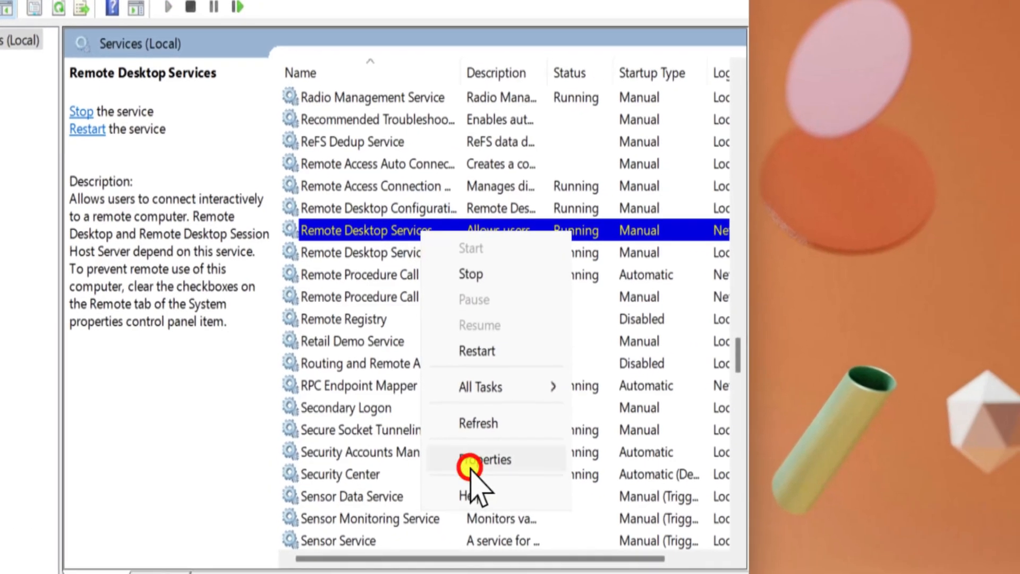
pyautogui.click(484, 459)
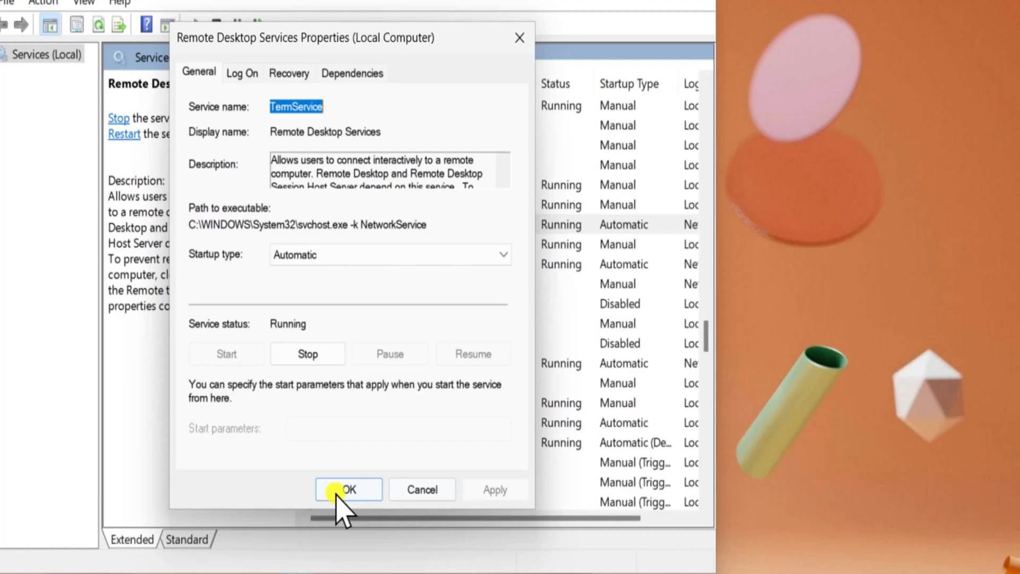
pyautogui.click(348, 489)
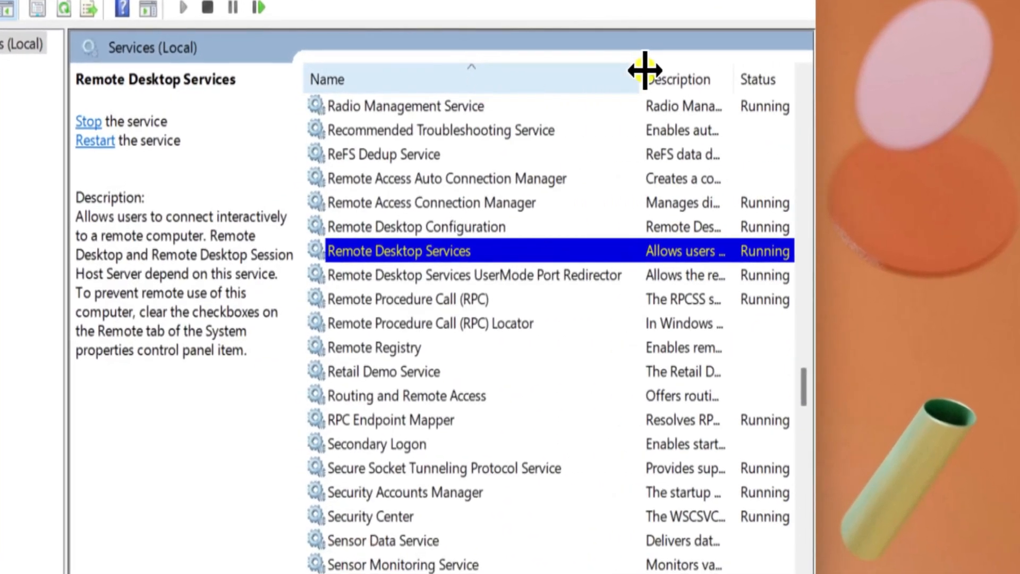
# - Set Remote Desktop Services UserMode Port Redirector startup type to Automatic, then close Services
pyautogui.click(474, 274)
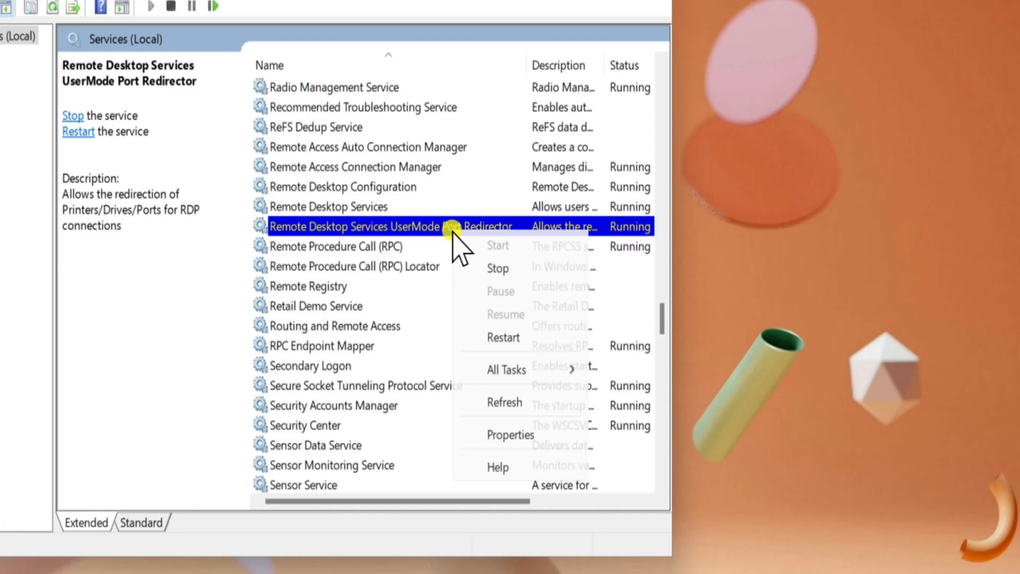
pyautogui.click(510, 435)
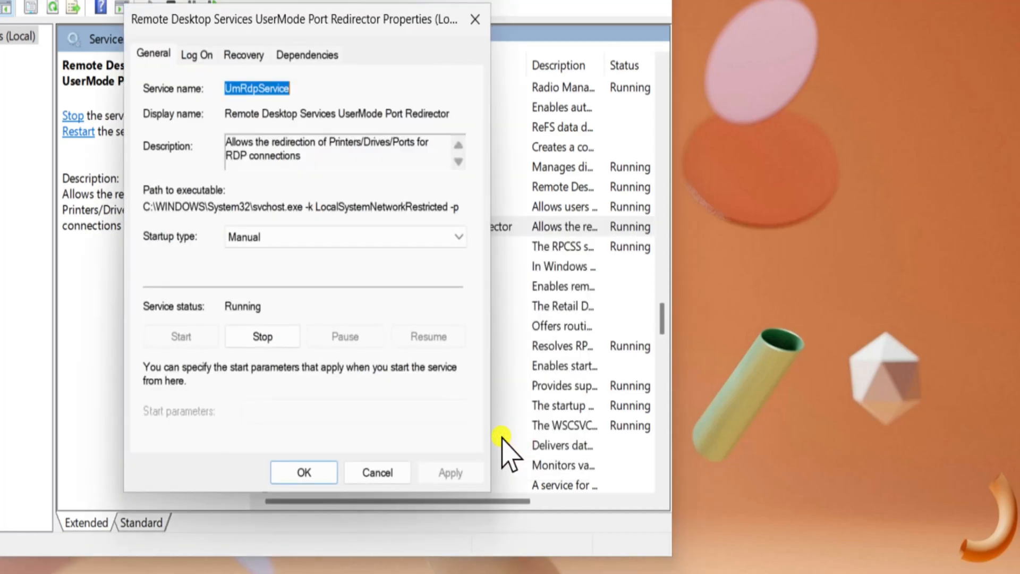
pyautogui.click(344, 236)
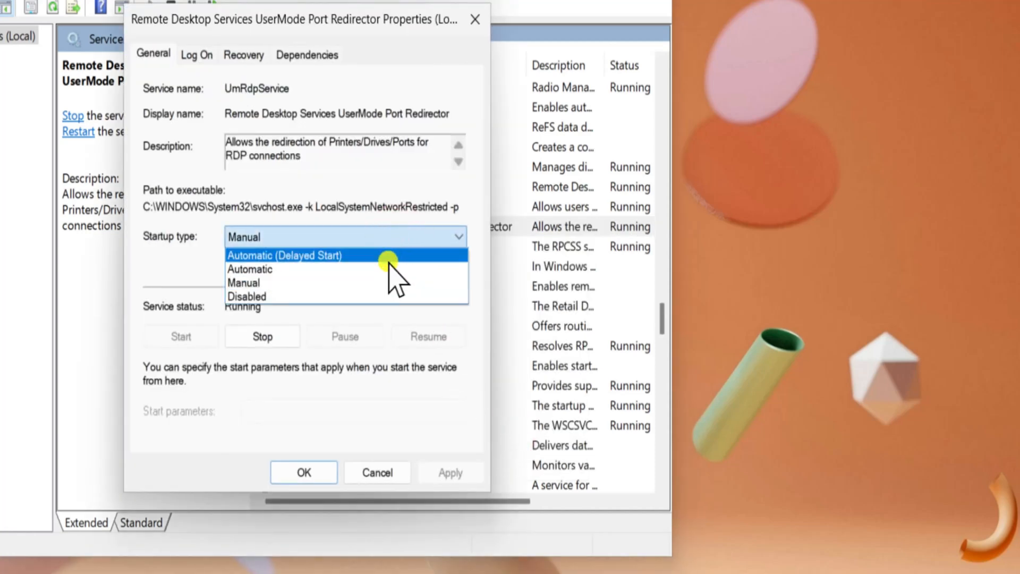
pyautogui.click(248, 268)
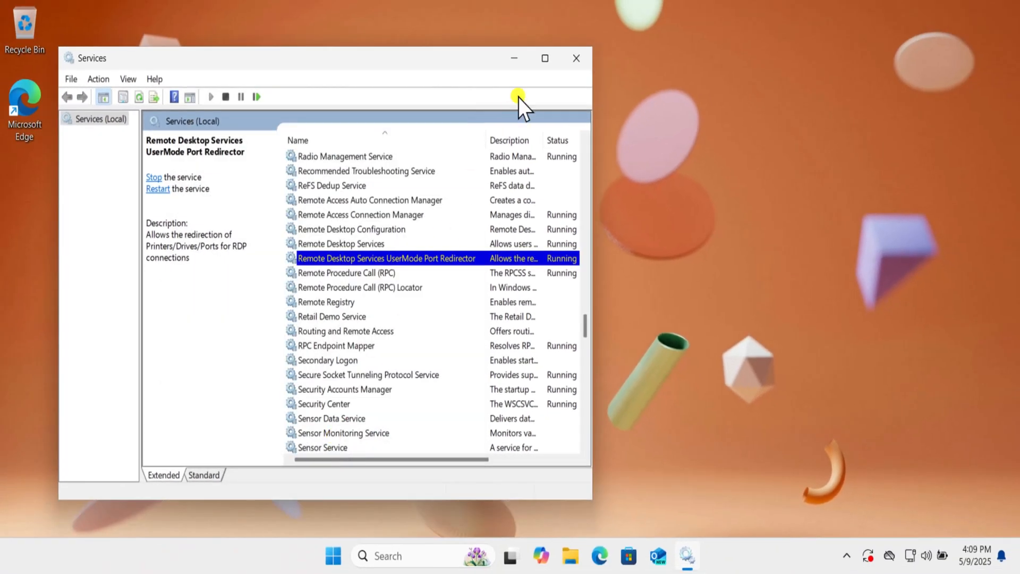
pyautogui.click(677, 503)
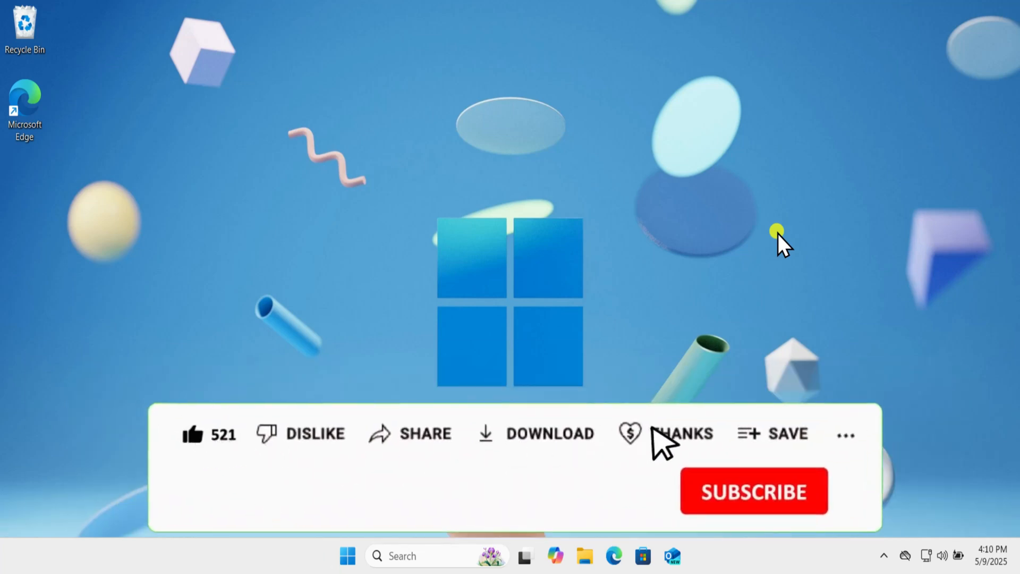
pyautogui.click(681, 434)
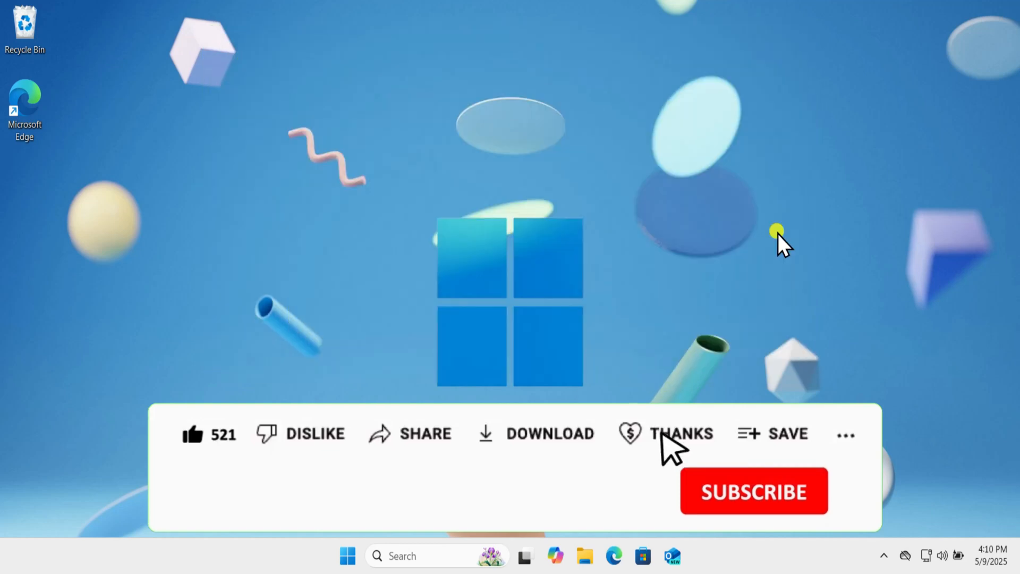
pyautogui.click(754, 491)
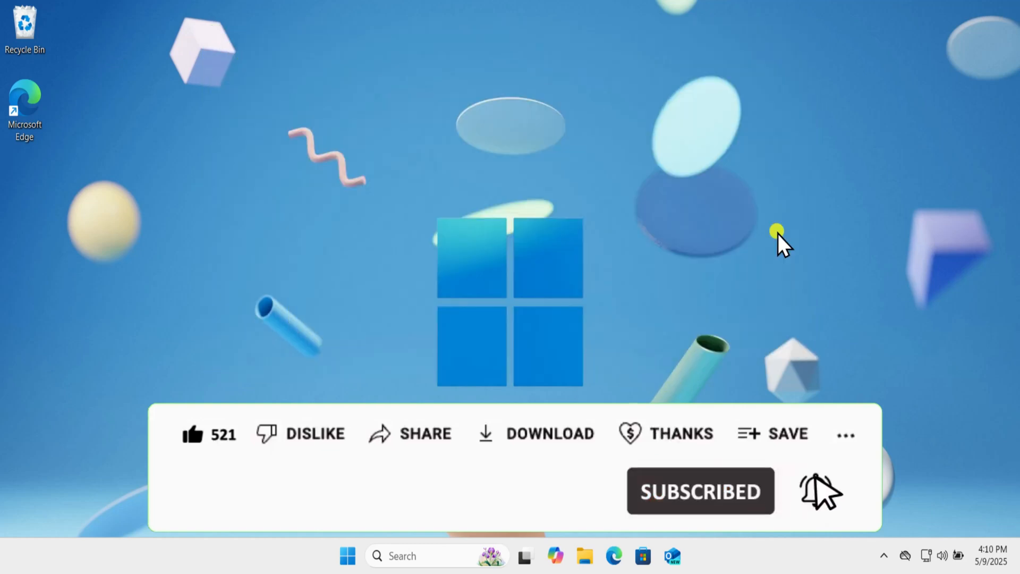